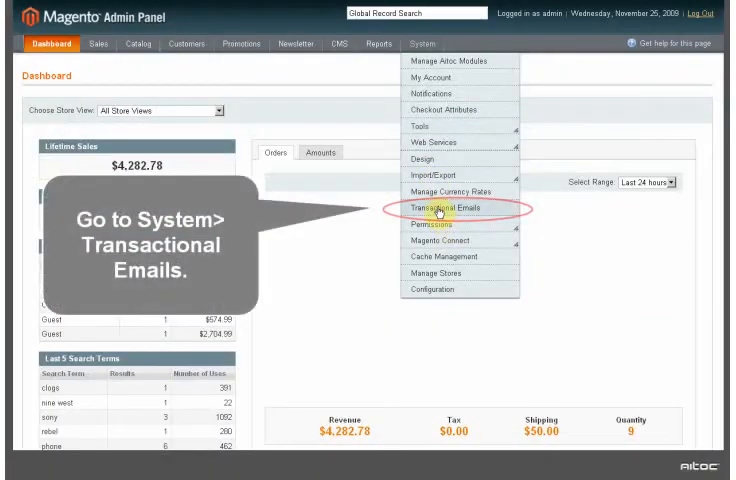
Show the Transactional Emails page from the System menu
click(444, 208)
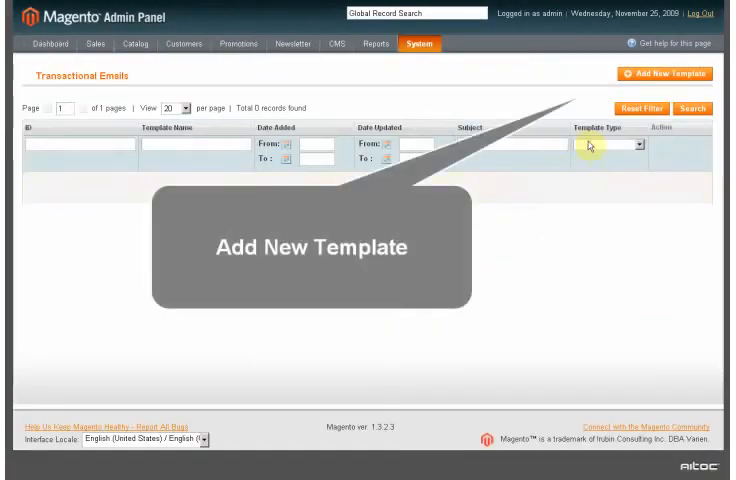
Create a 'New Order' template loaded from the default Order Notification, name it and save it
click(664, 74)
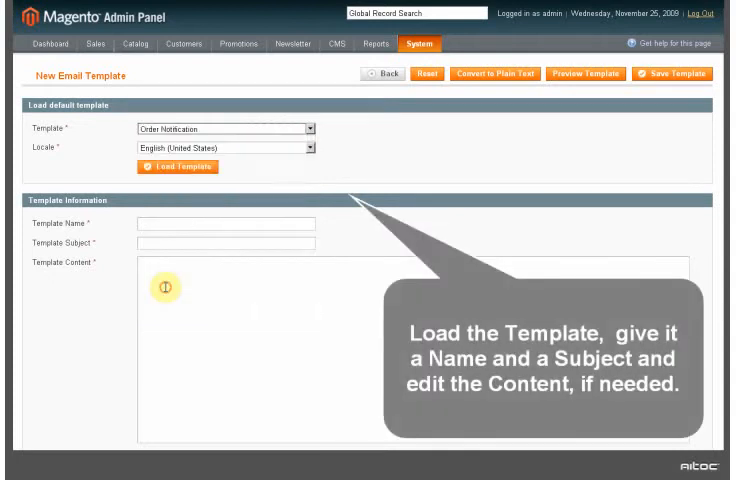
click(176, 168)
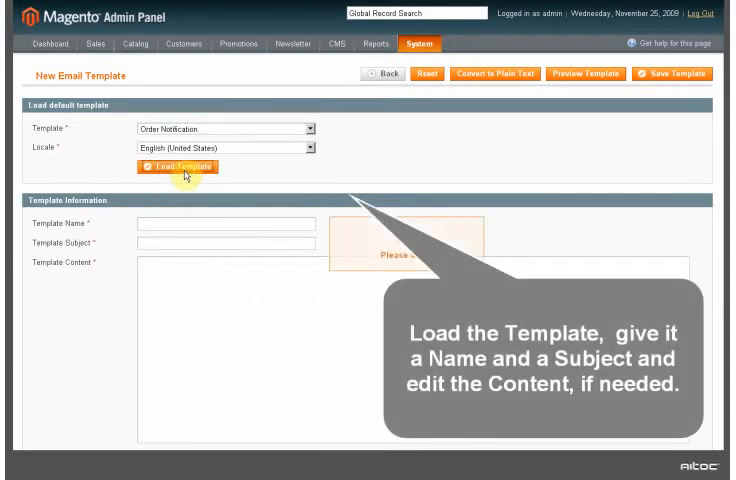
click(176, 168)
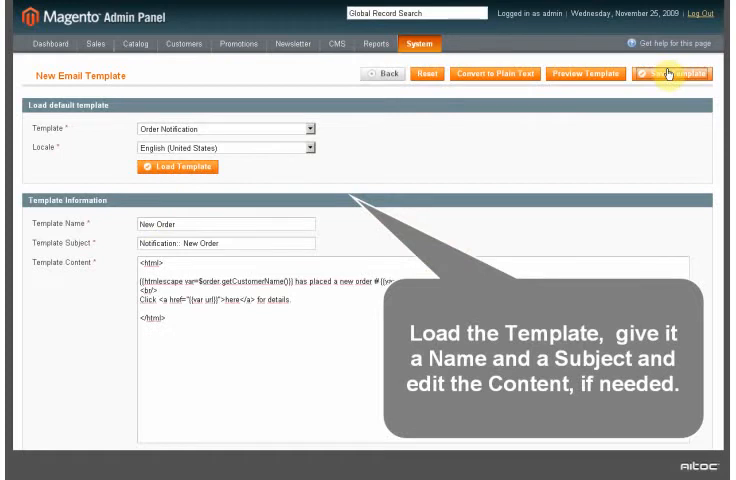
click(672, 72)
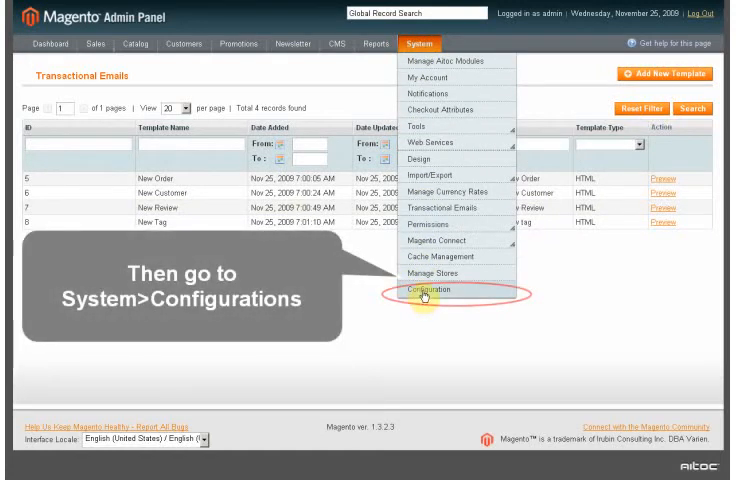
Show the Configuration page on its General section
click(428, 290)
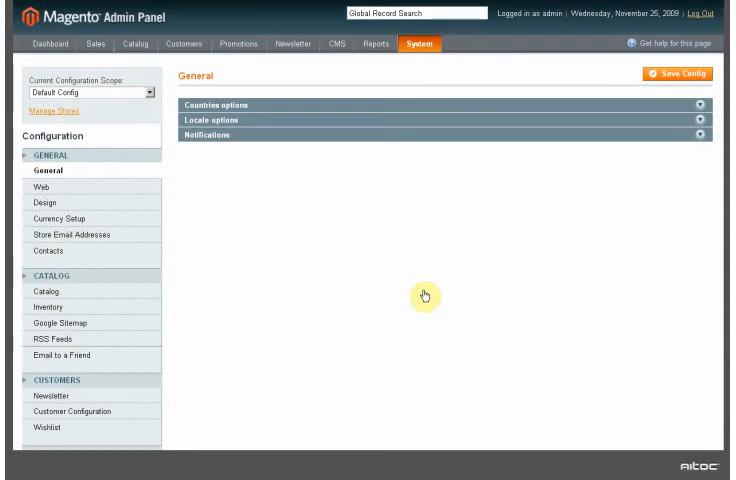
mouse_move(206, 164)
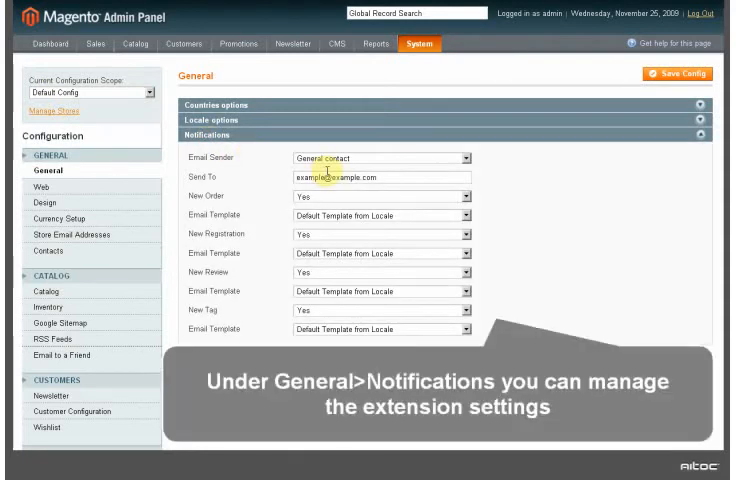
Set the notifications recipient address and assign the New Order, New Customer, New Review and New Tag templates
click(380, 160)
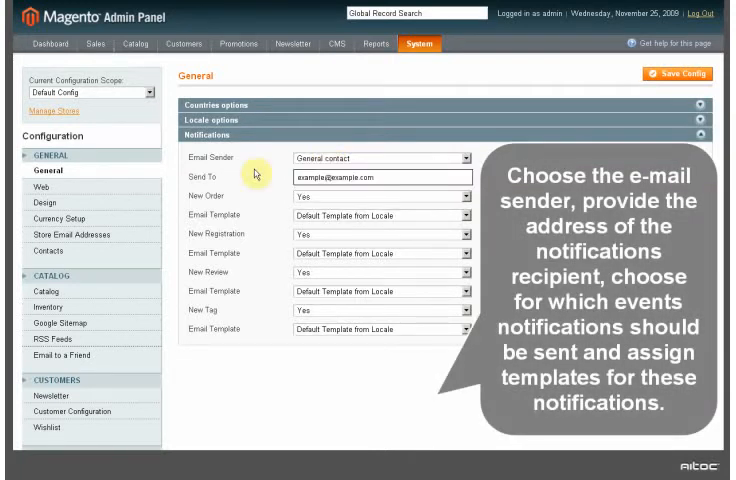
mouse_move(328, 212)
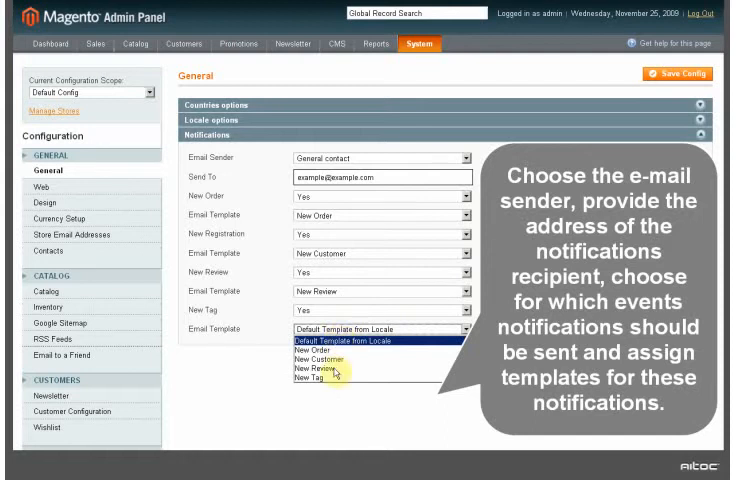
click(320, 380)
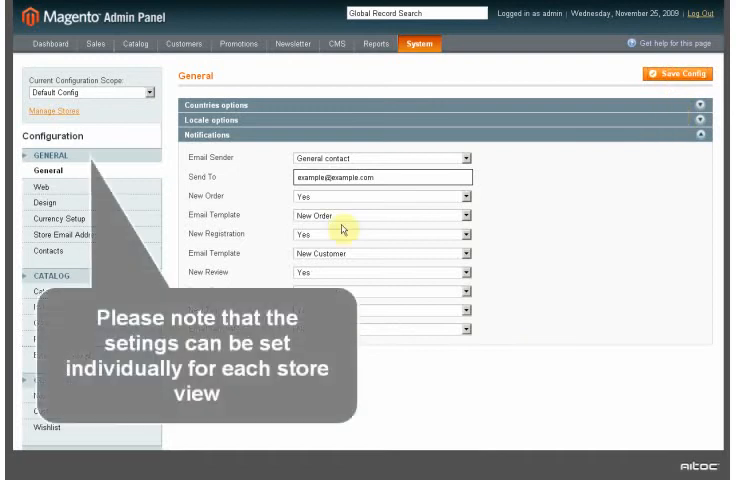
Switch the Current Configuration Scope to the English store view
click(88, 92)
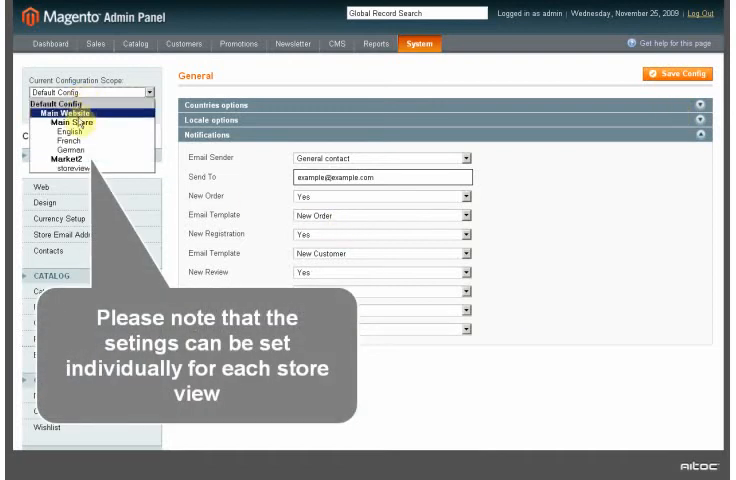
click(92, 92)
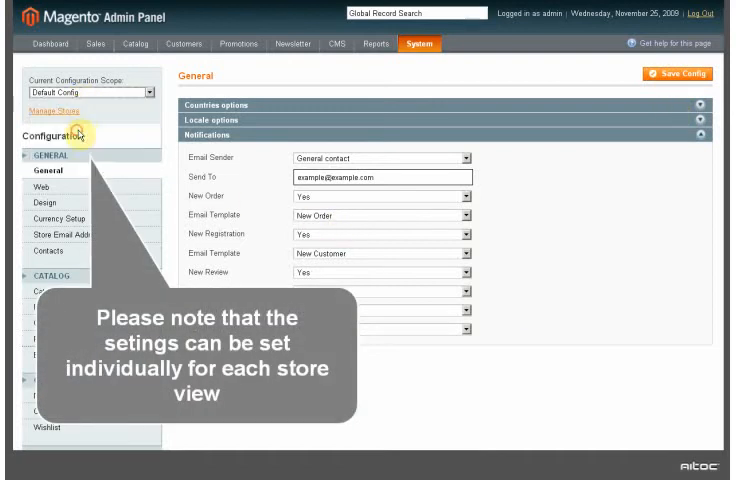
click(110, 92)
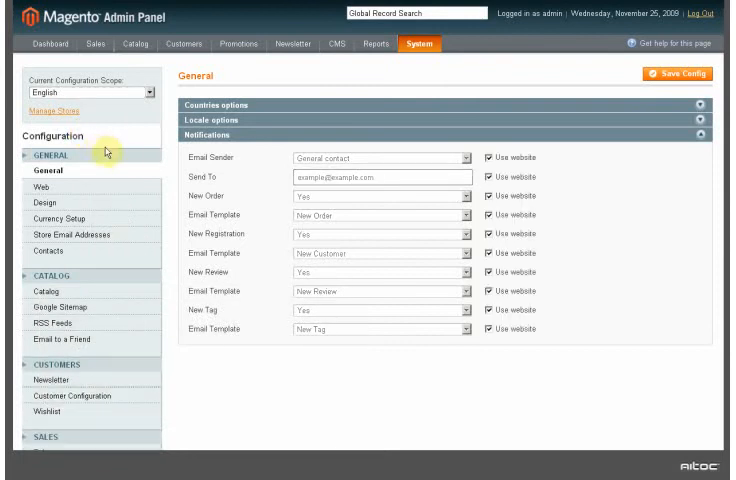